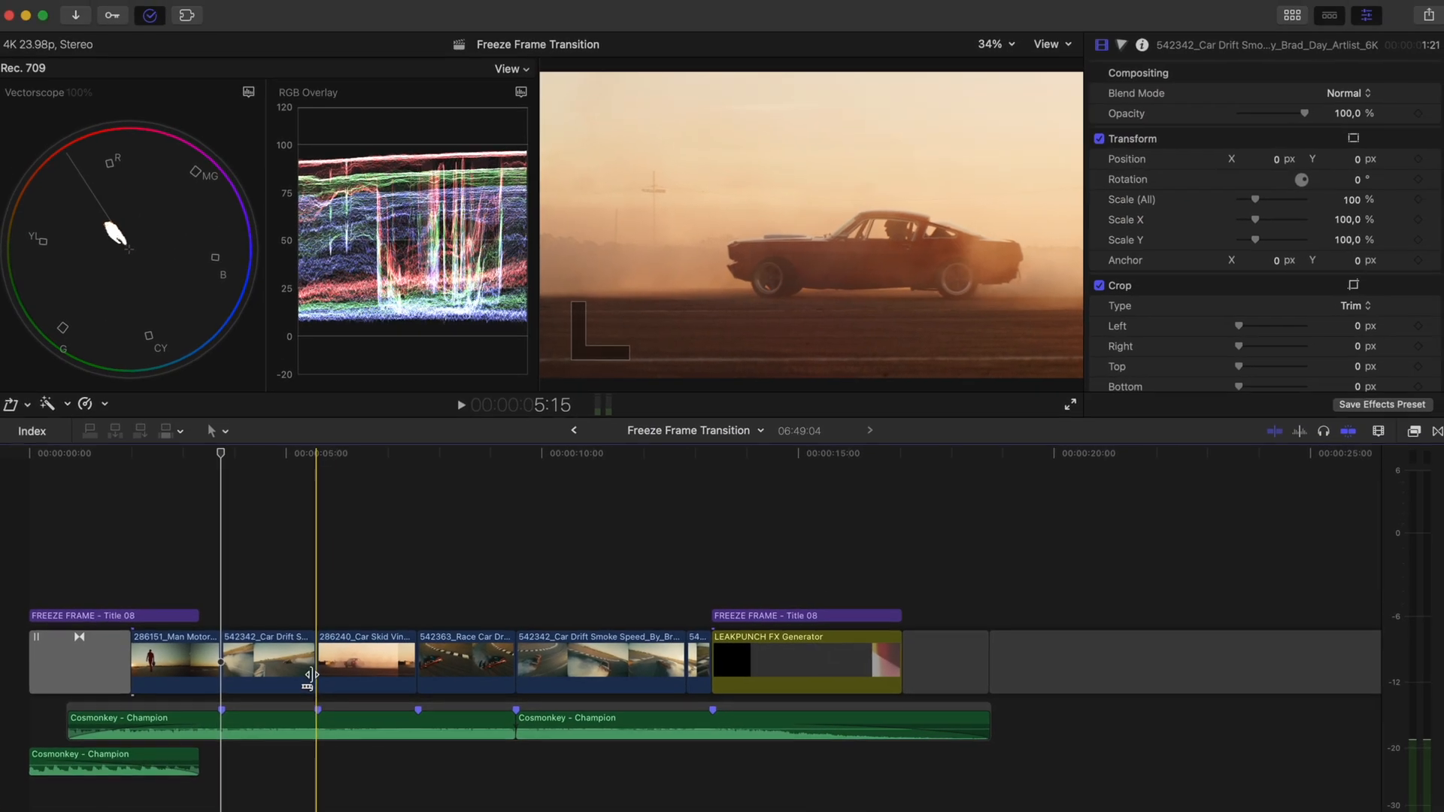
Step: Create a hold frame of the car skid clip with Add Freeze Frame and select the new connected clip
left_click(391, 661)
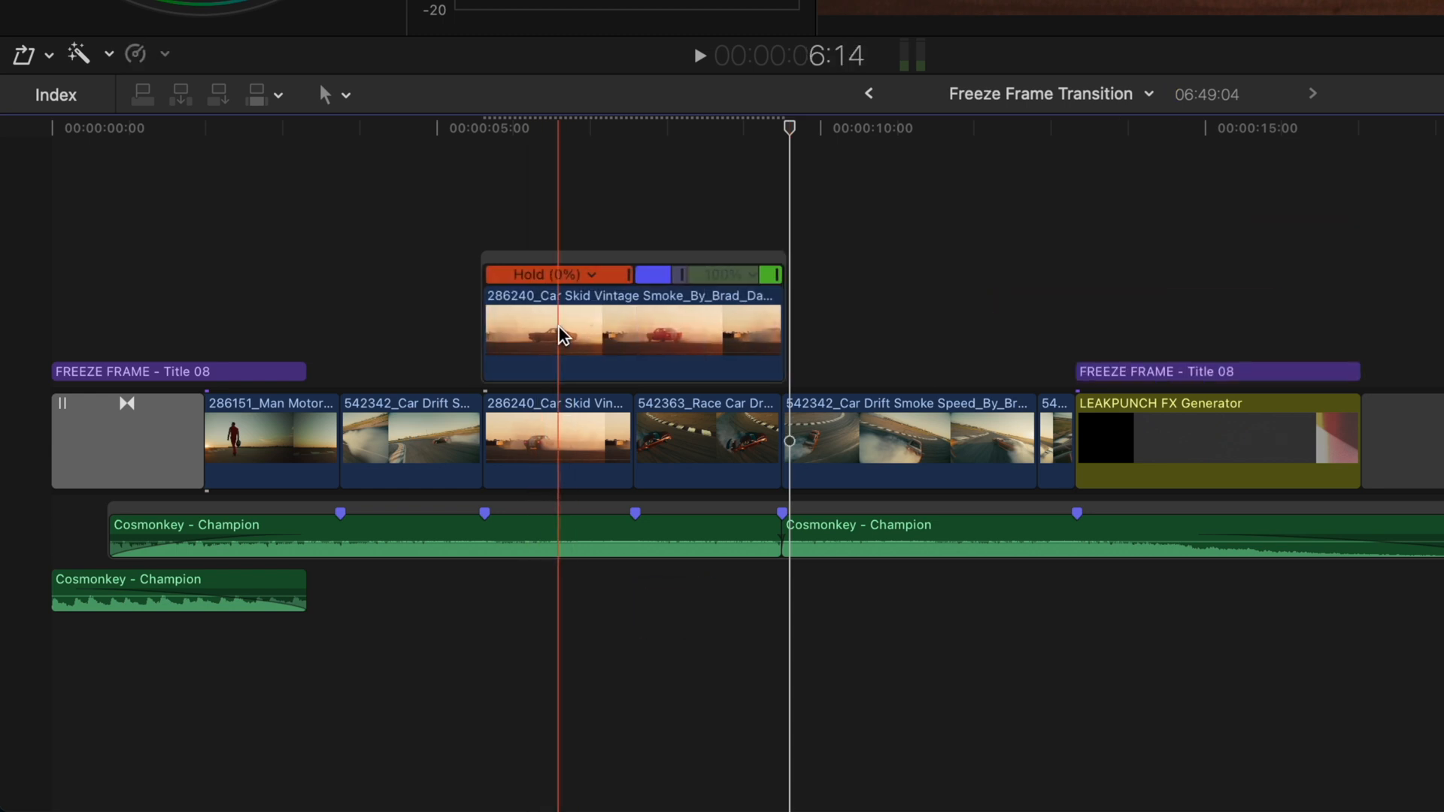
left_click(482, 128)
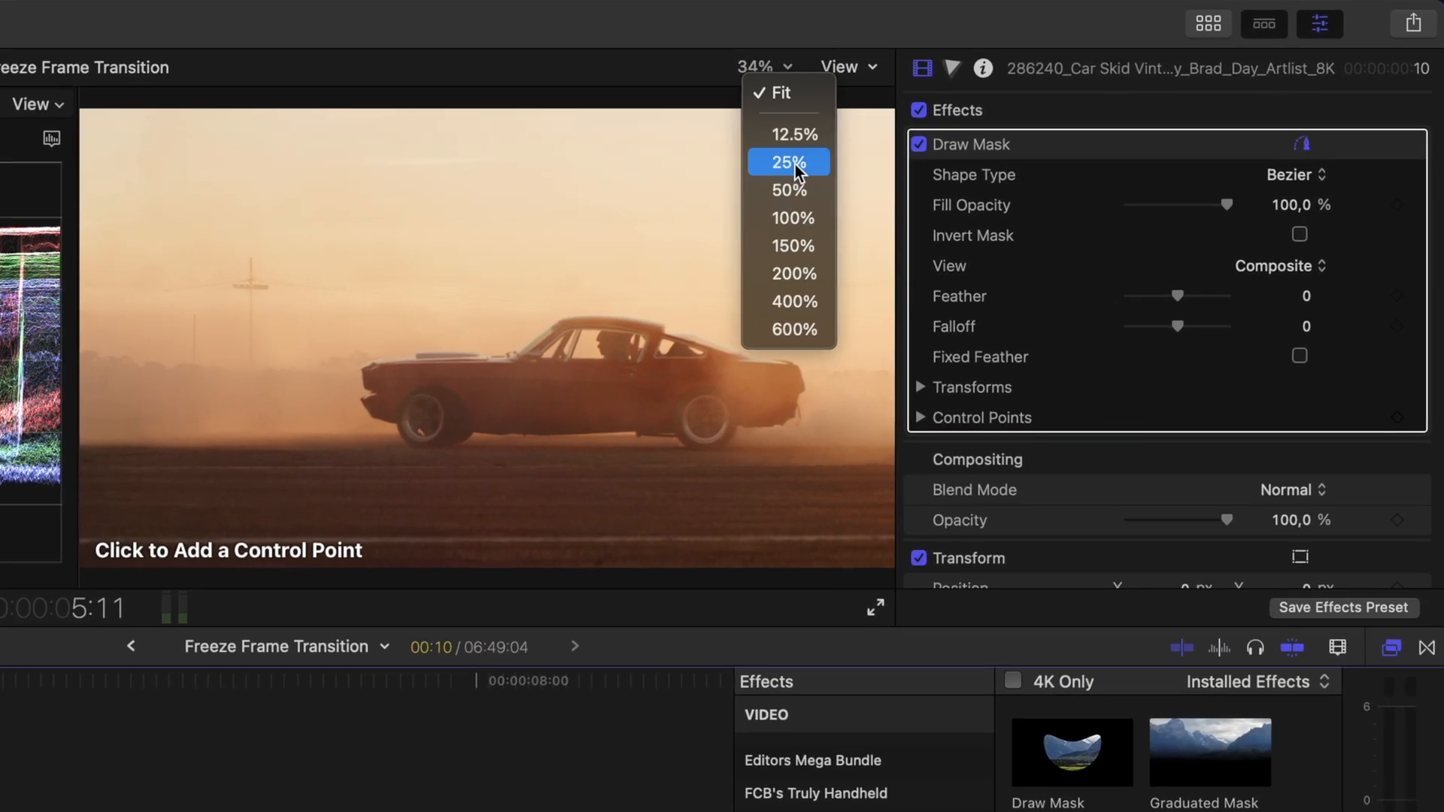
Step: Zoom the viewer on the car and start the Draw Mask outline at the car's front
left_click(793, 218)
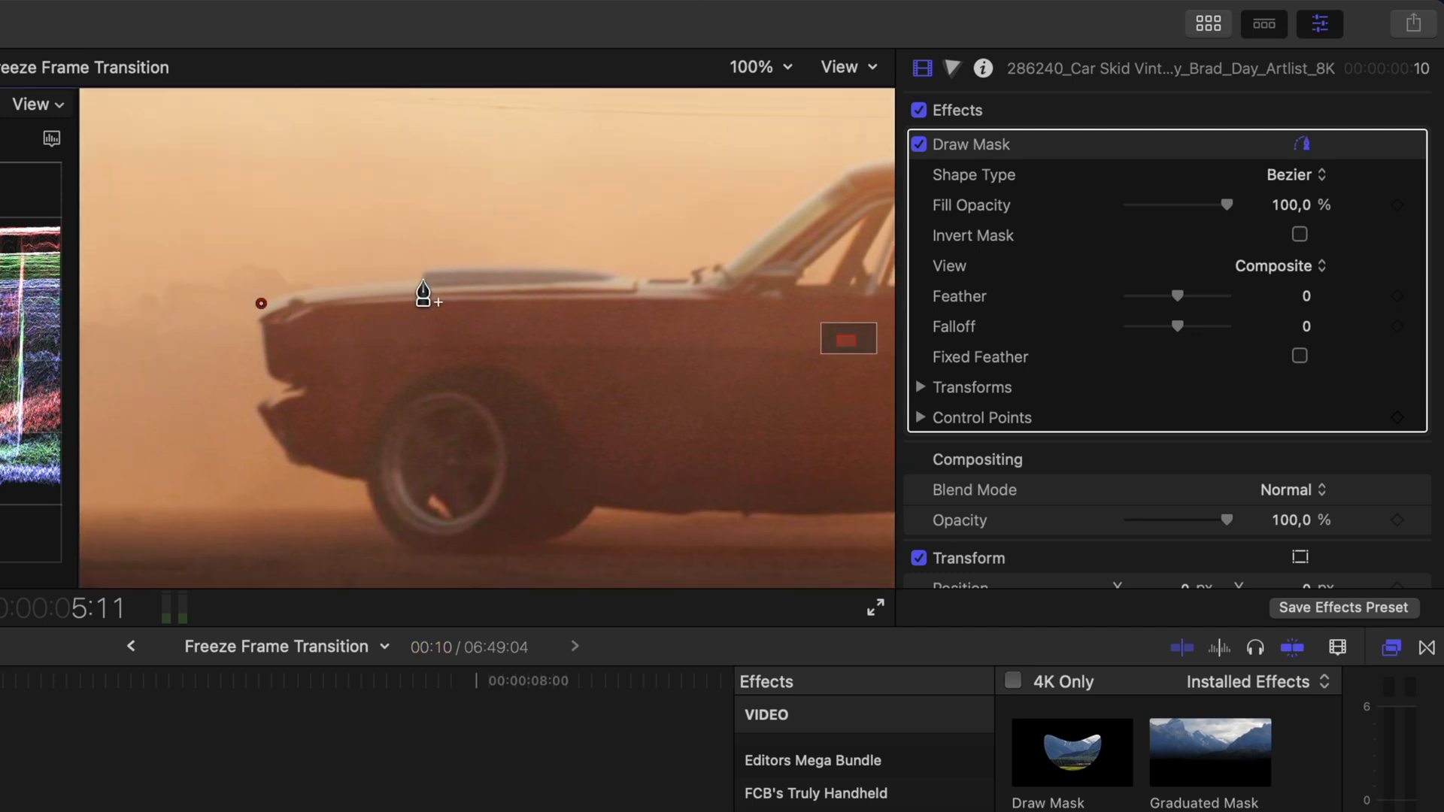
left_click(621, 274)
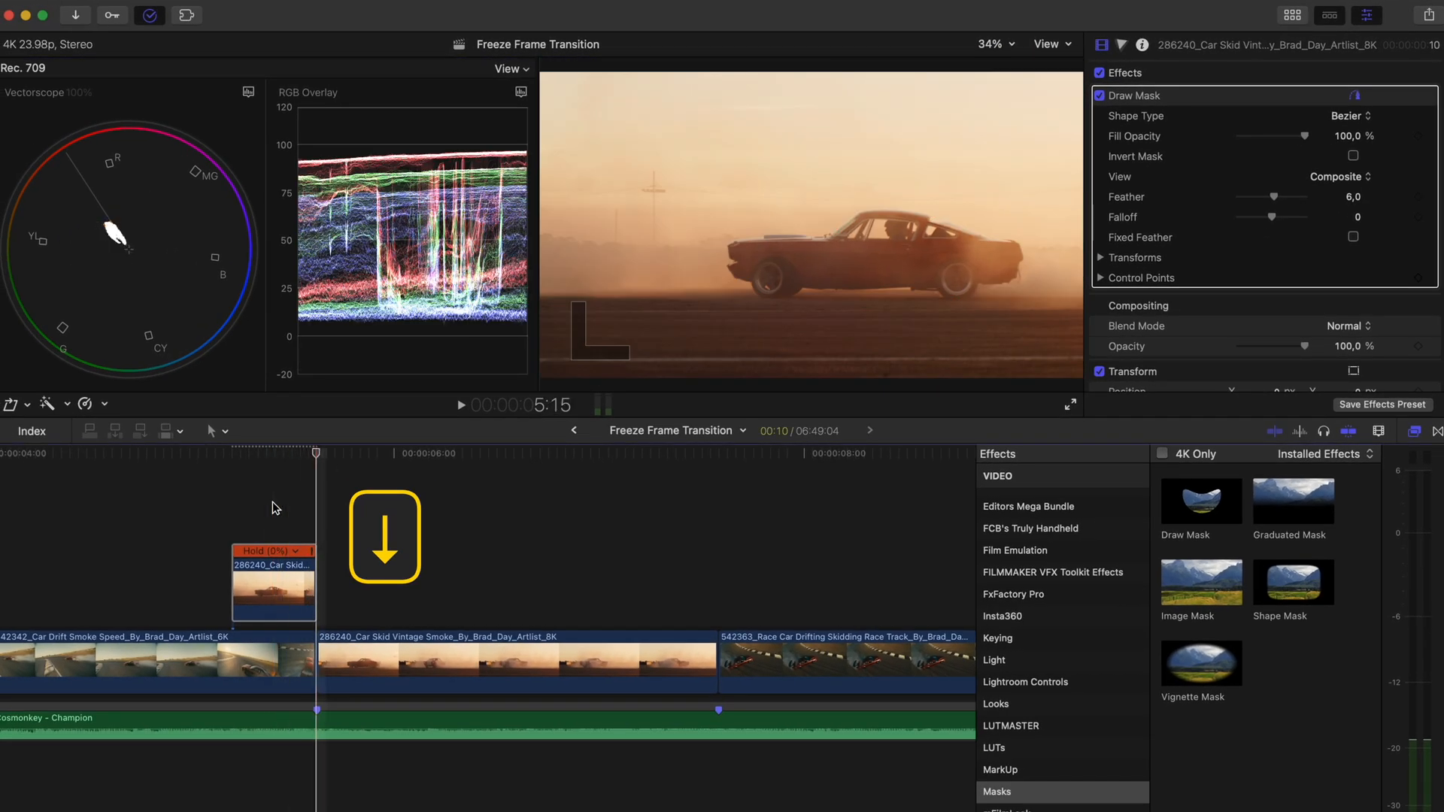
Step: Record a starting Position keyframe on the hold frame and begin transforming it in the viewer
scroll("down", 3)
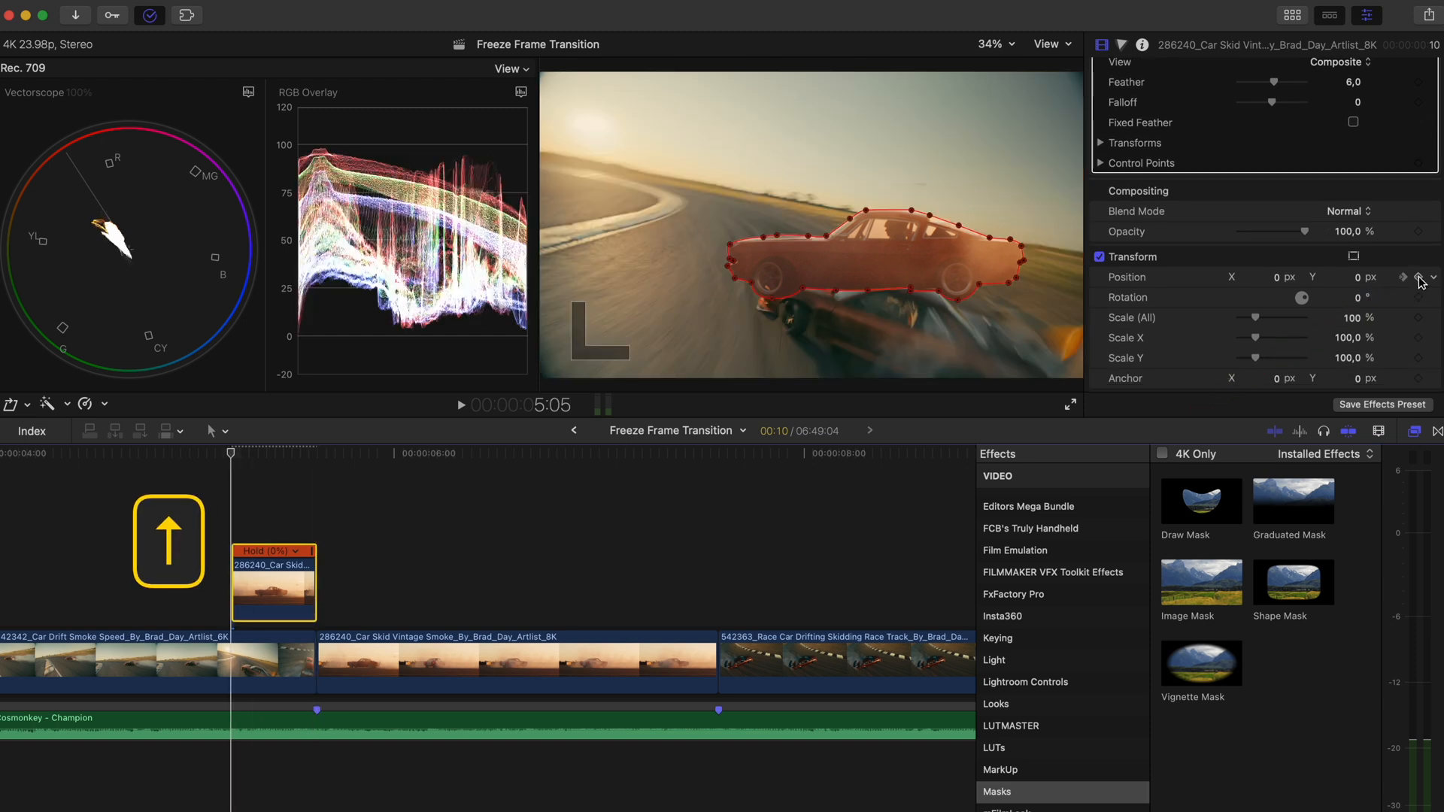
left_click(51, 403)
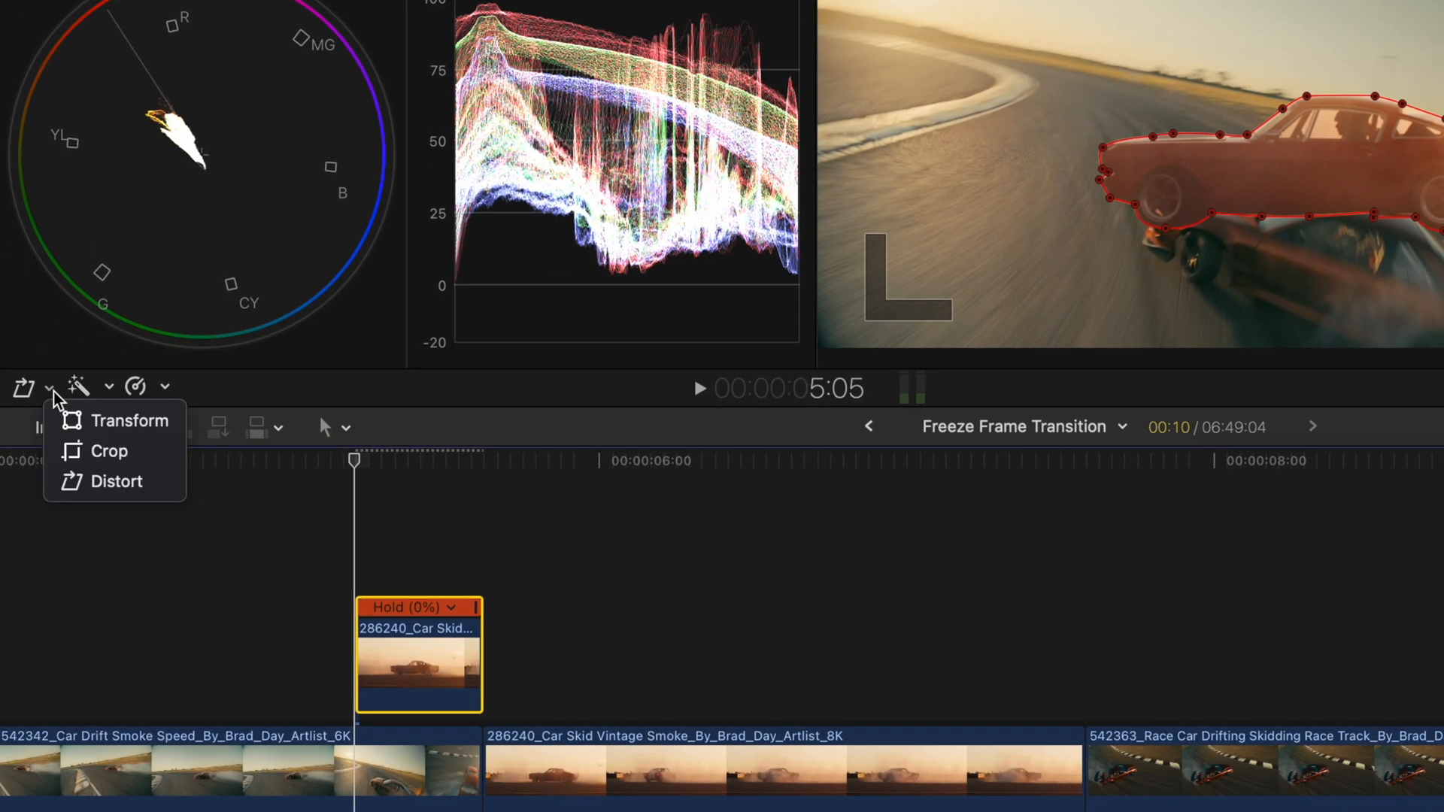
left_click(129, 419)
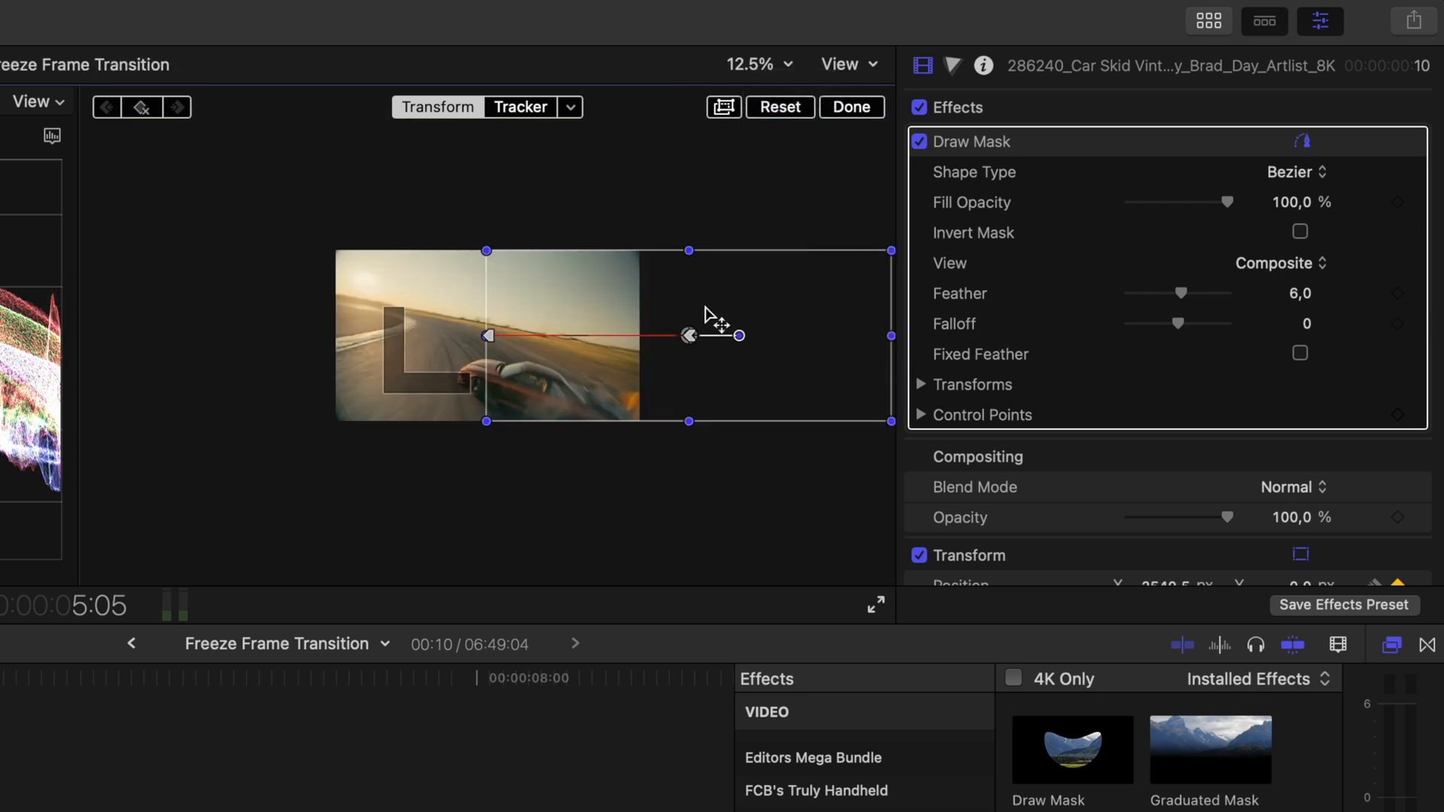
Step: Set both motion path points to Linear so the car slides in straight from off-screen right
right_click(689, 336)
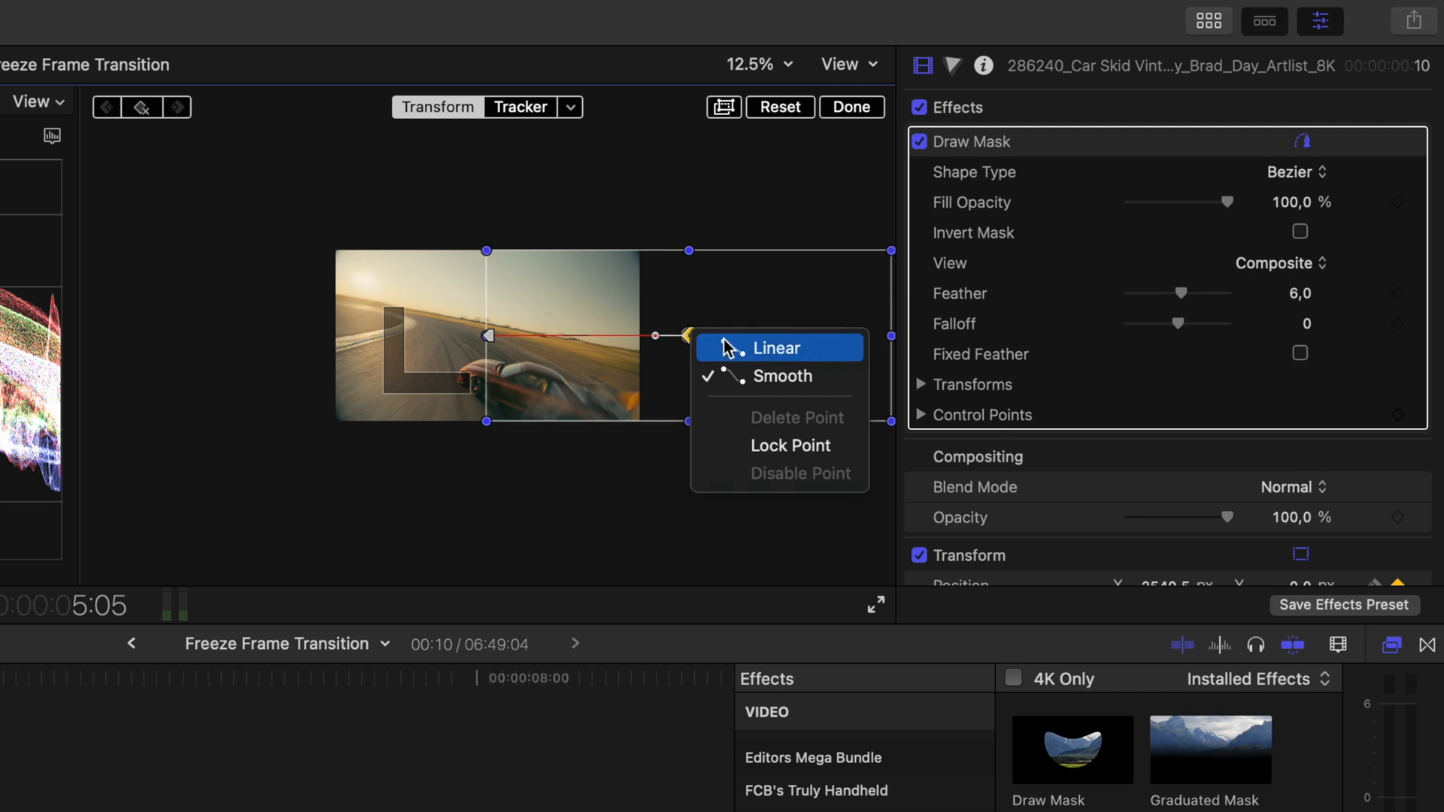
left_click(777, 347)
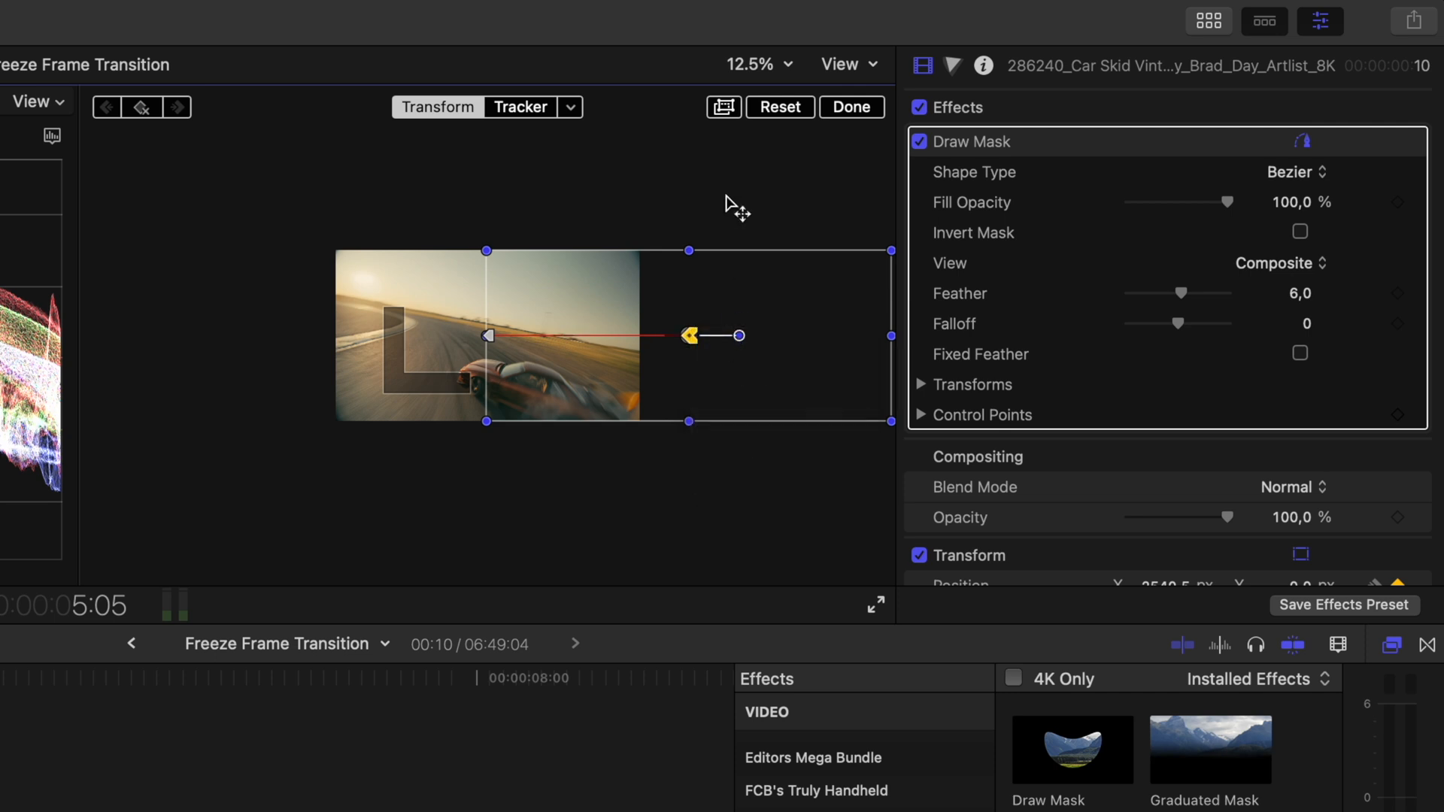
right_click(488, 336)
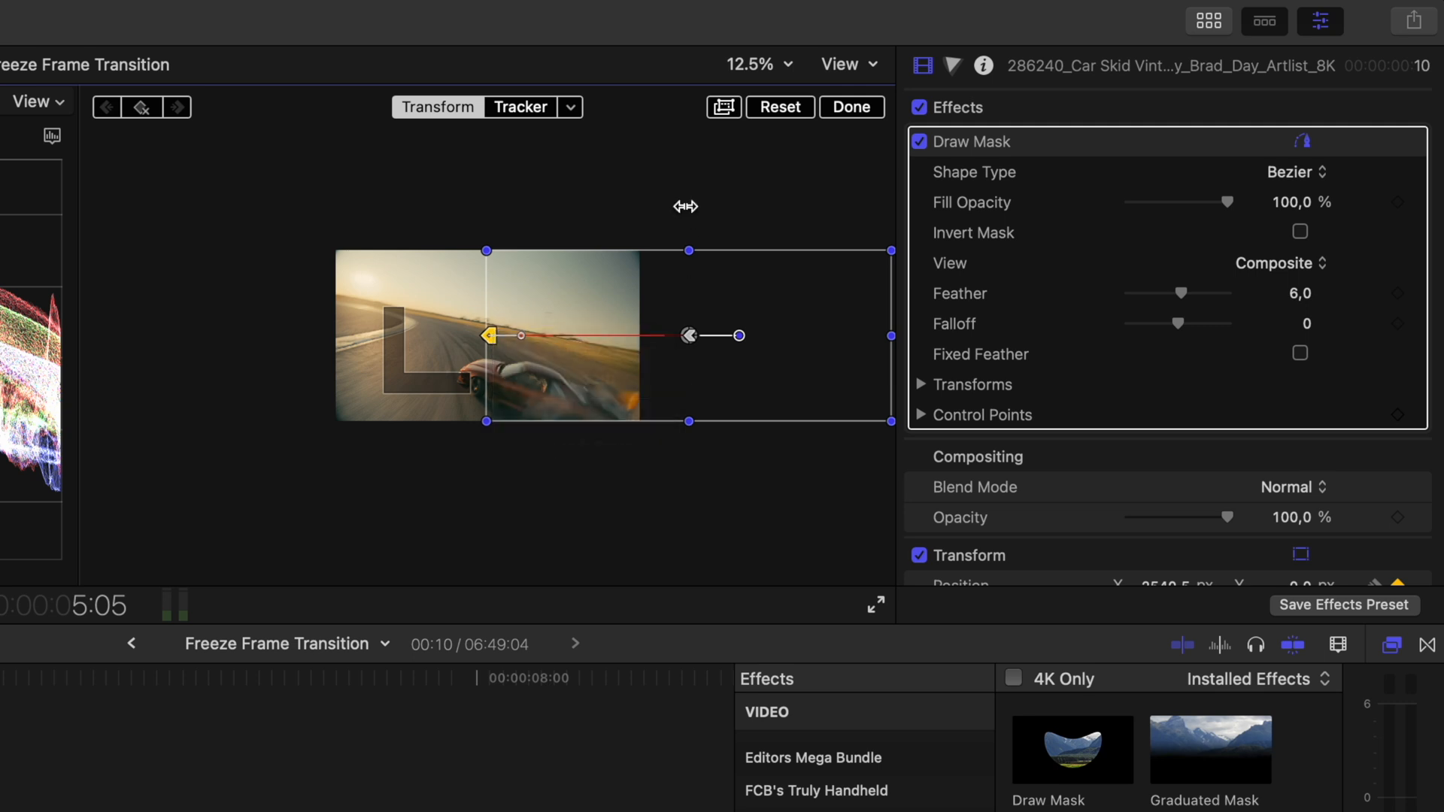
left_click(758, 63)
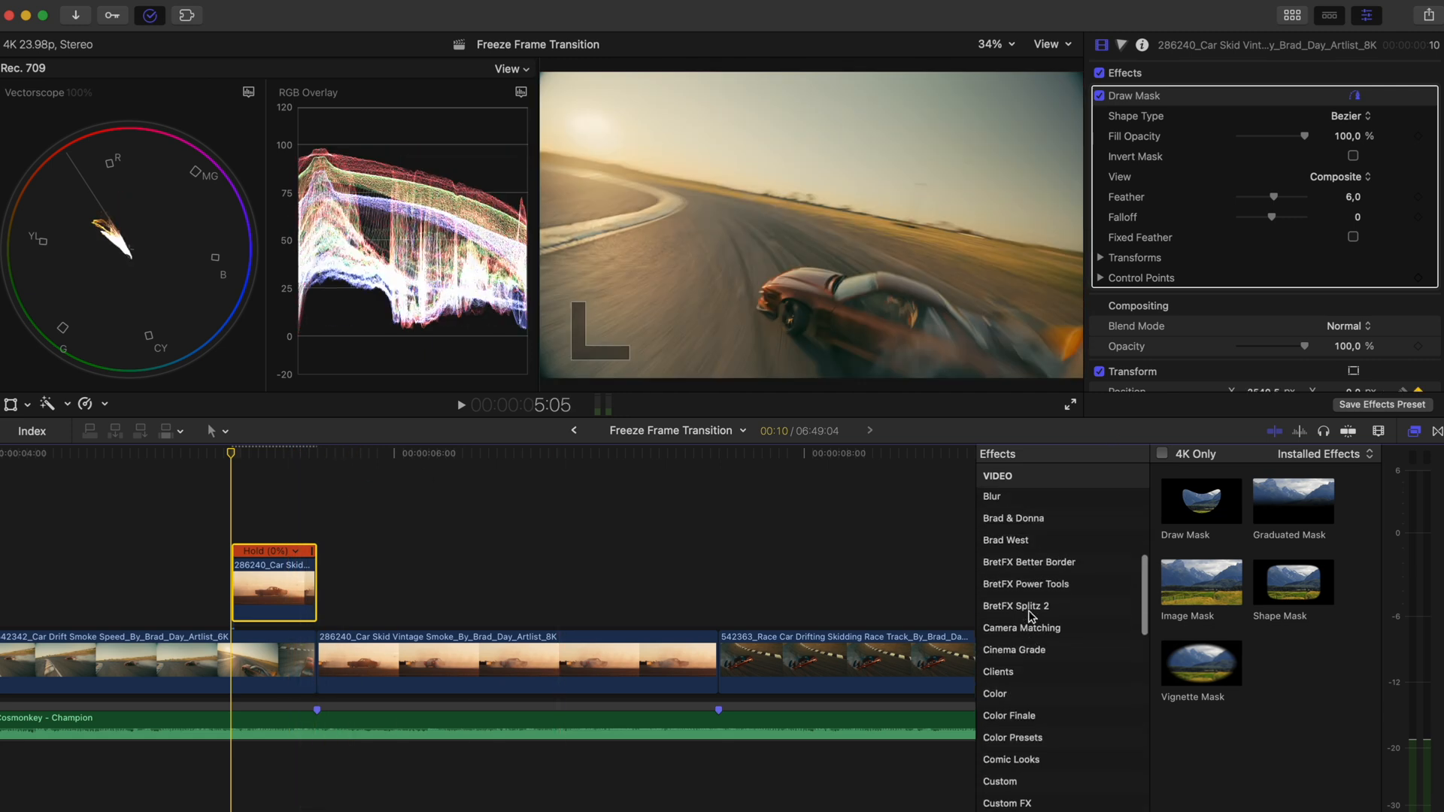
Step: Show the Blur category in the Effects browser to reach the Directional blur
left_click(991, 496)
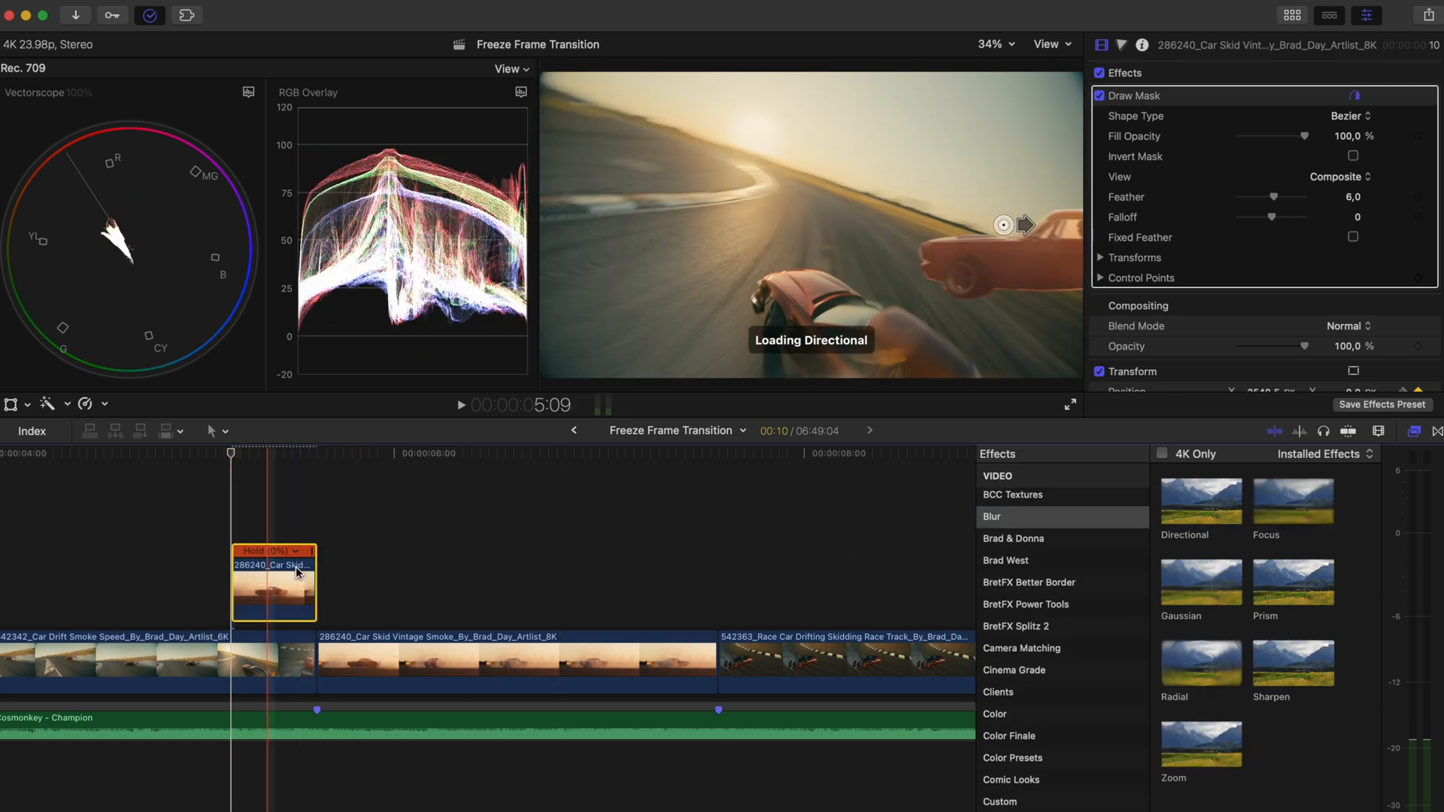